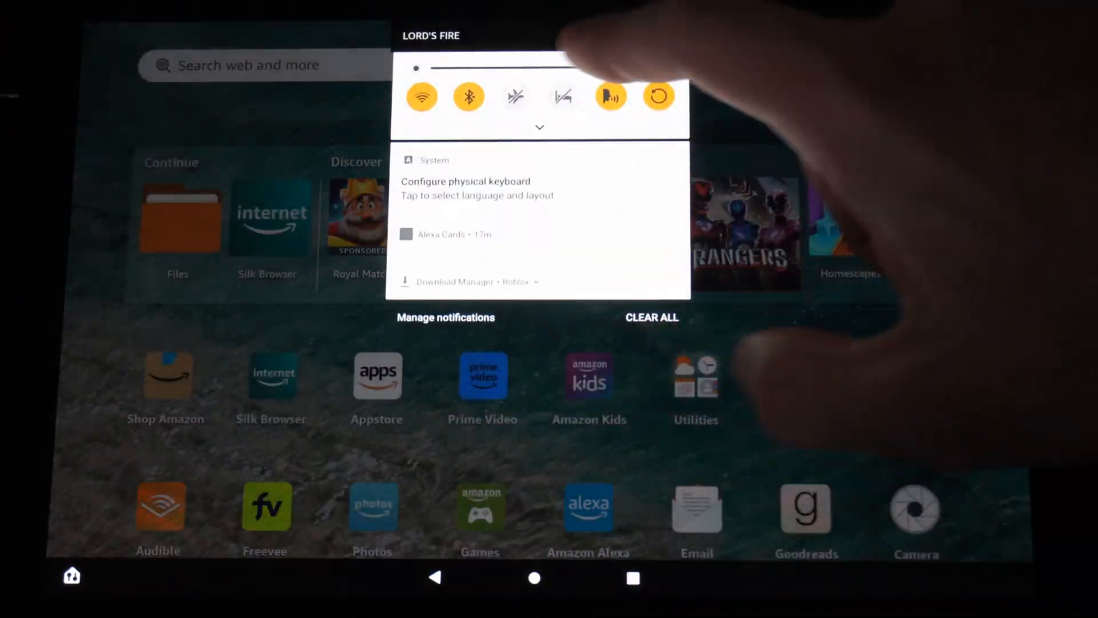
Open the tablet's Settings from the notification shade
left_click(539, 127)
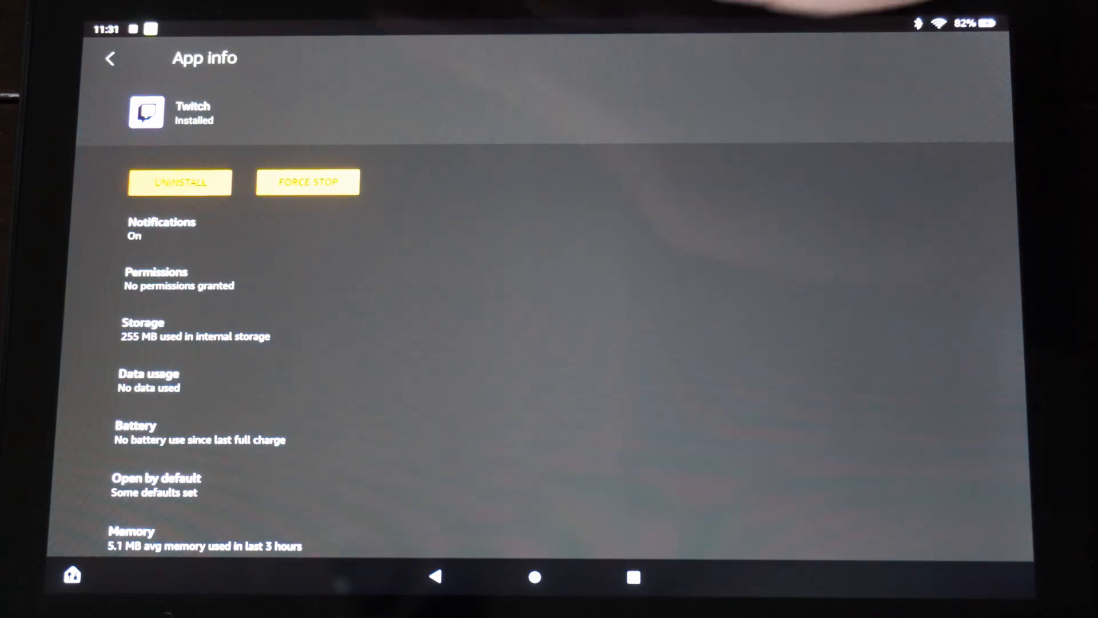
Uninstall the 255 MB Twitch app from its App info page
left_click(180, 182)
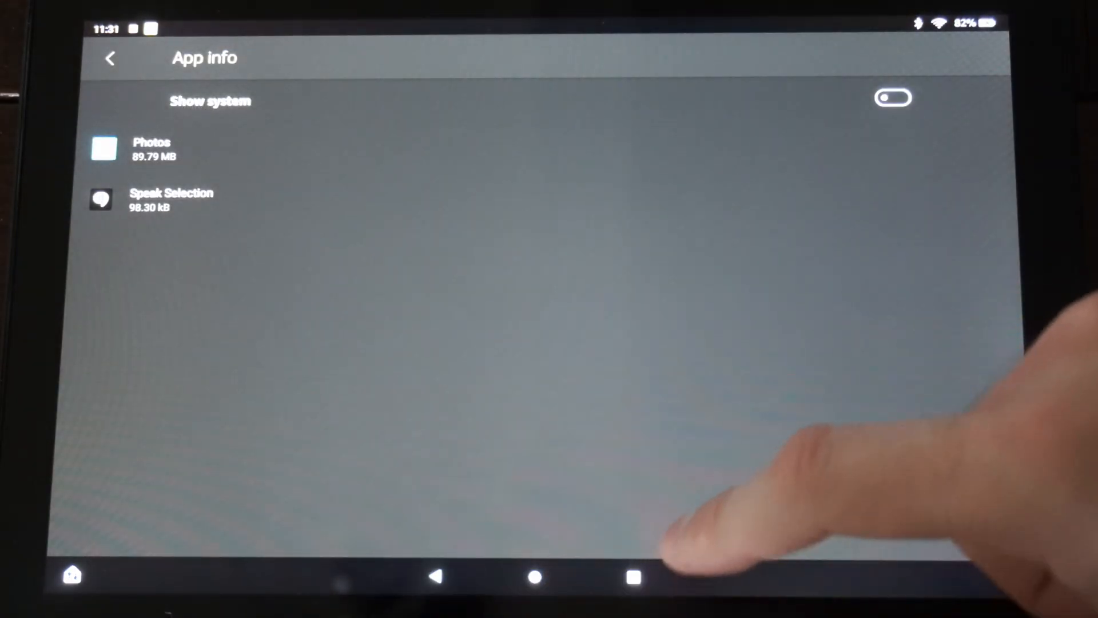
Leave the apps list, view the 3.09 GB internal storage breakdown, and return to main Settings
left_click(109, 59)
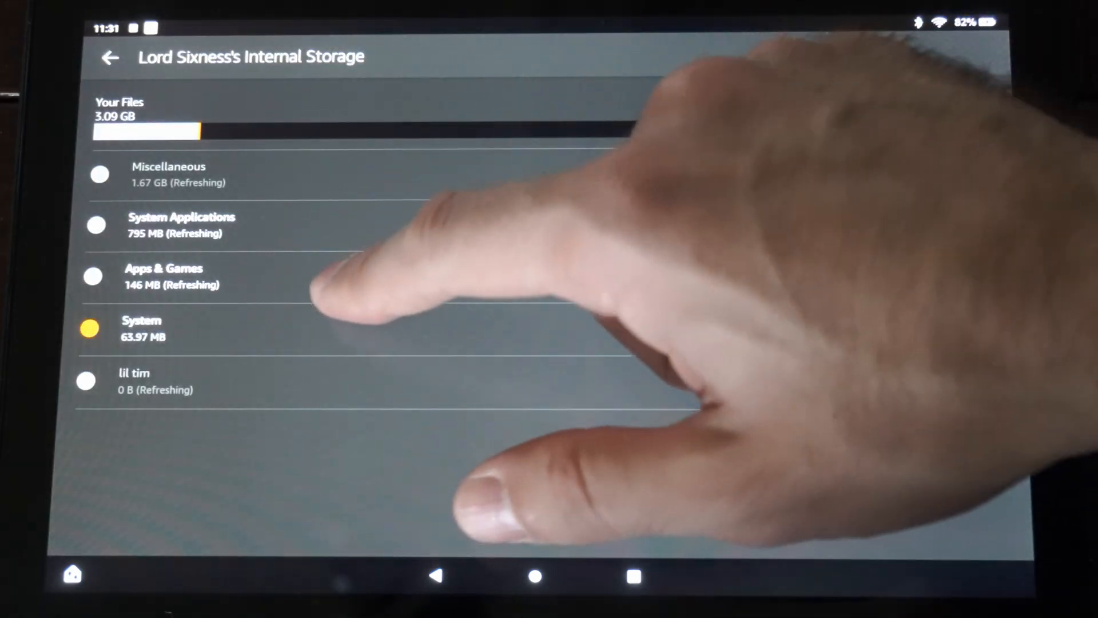
left_click(111, 59)
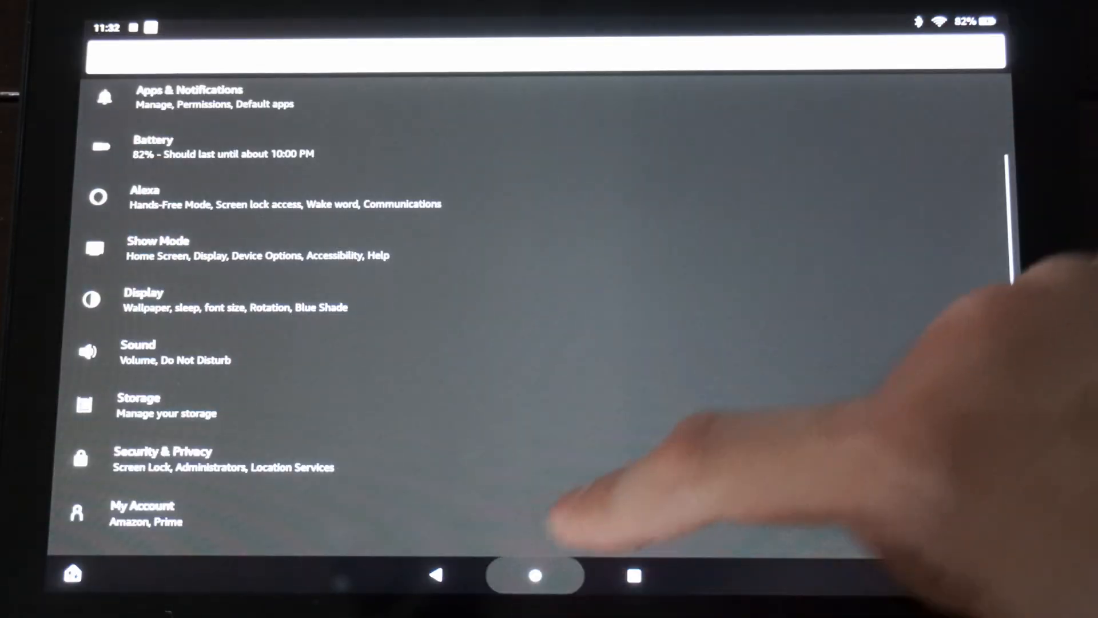
From Home, launch Files, review Downloads (queued Roblox file), then show the empty Documents folder
left_click(536, 579)
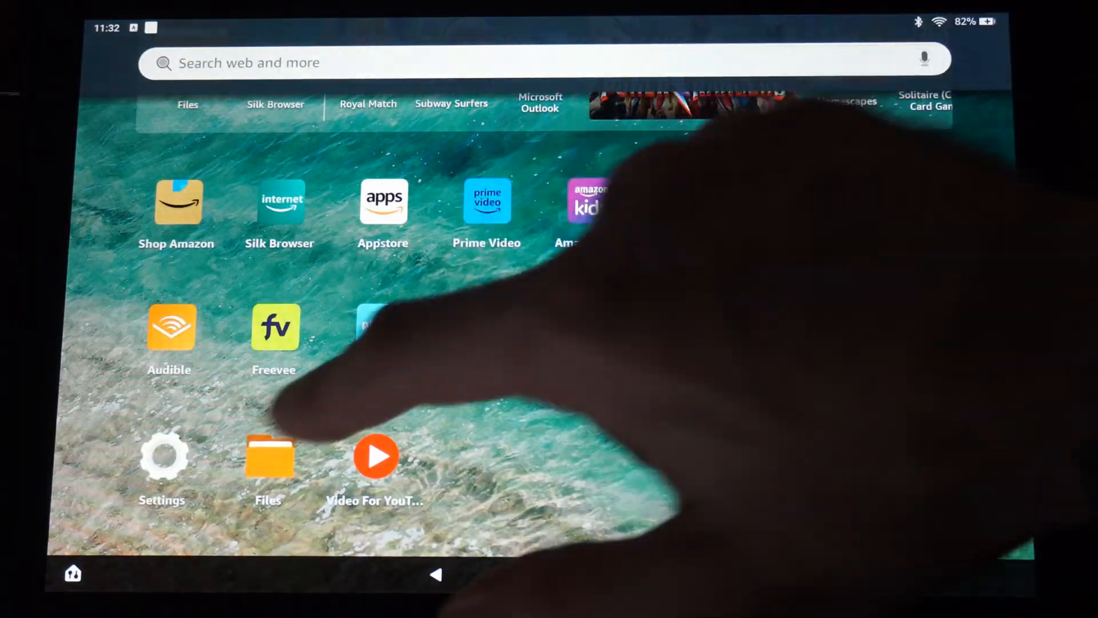
left_click(267, 458)
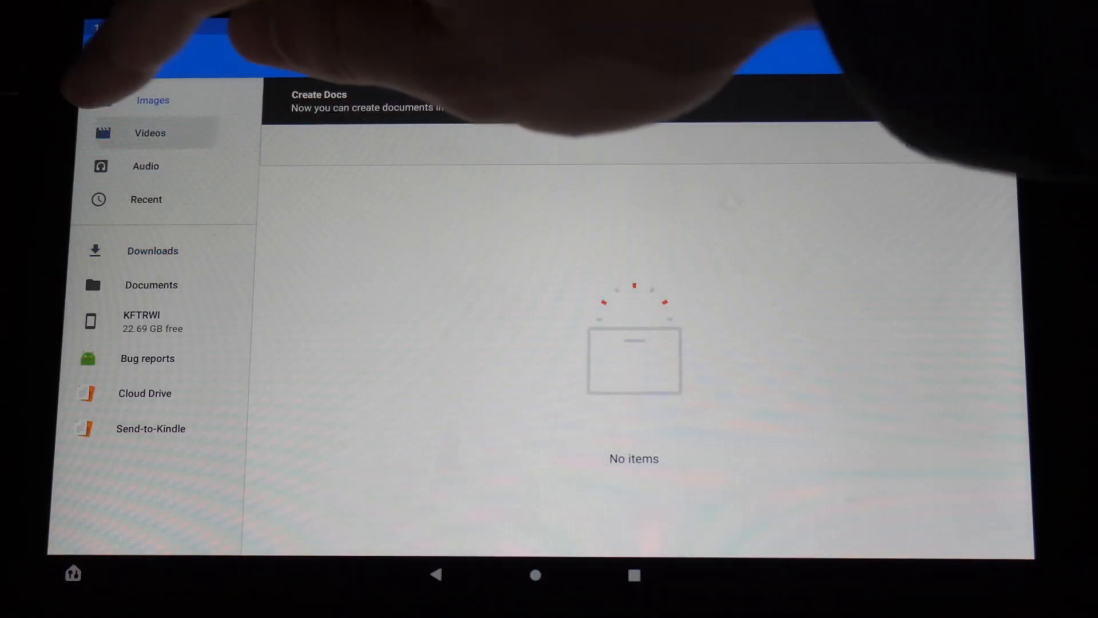
left_click(153, 250)
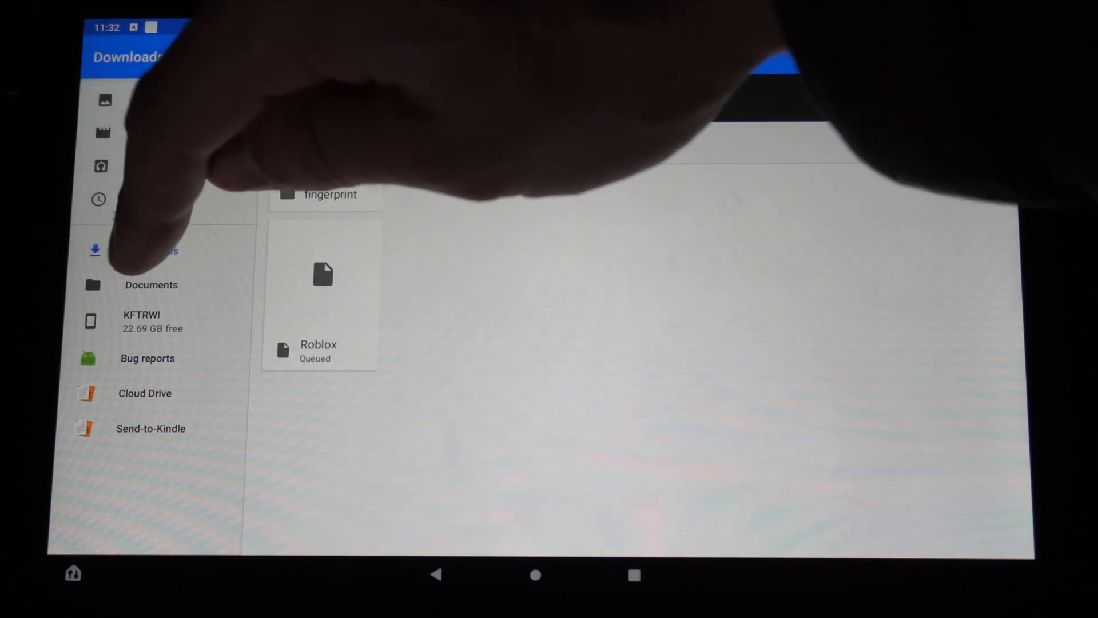
left_click(151, 285)
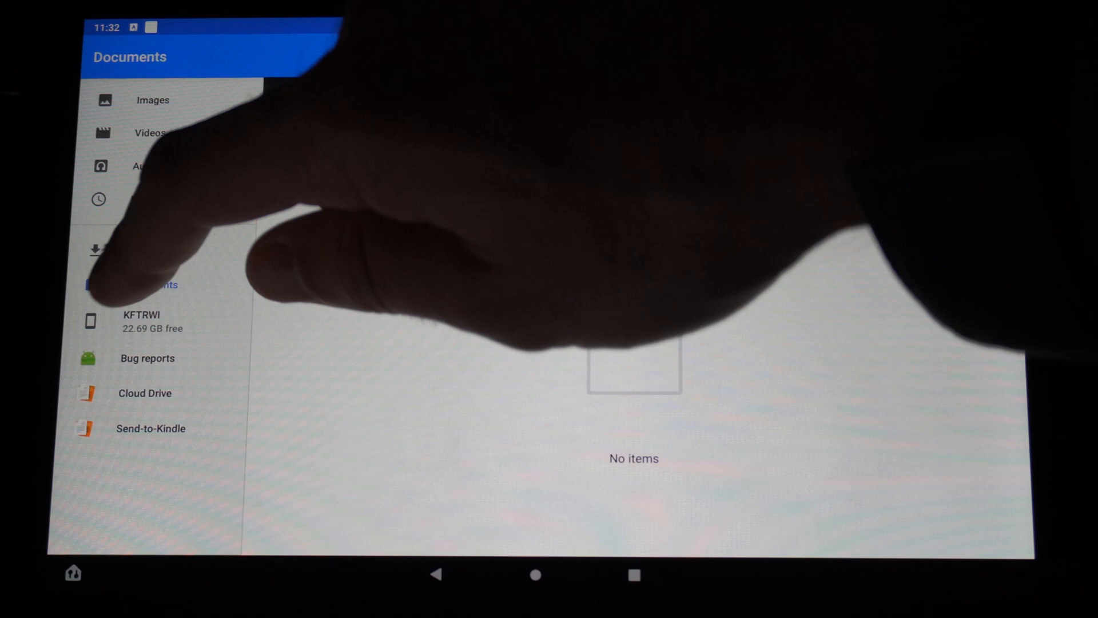